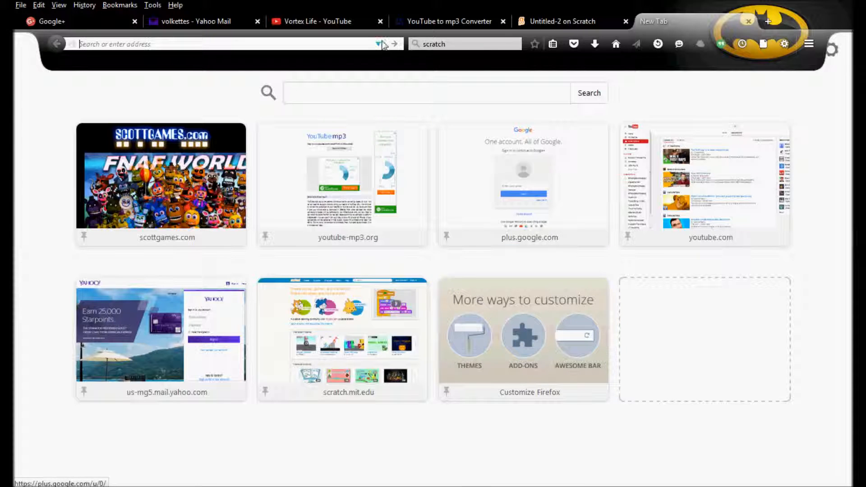
From the Vortex Life channel tab, play 'LETS PLAY: Serna Part I', then switch to New Tab.
click(312, 22)
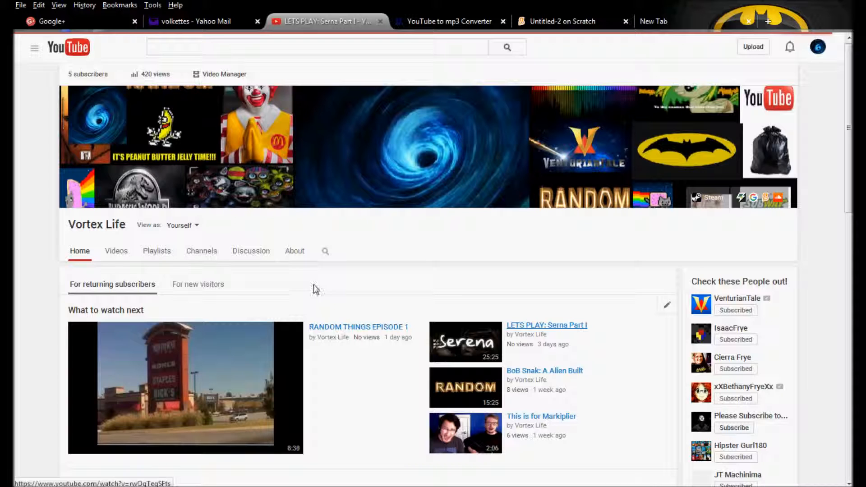
click(545, 325)
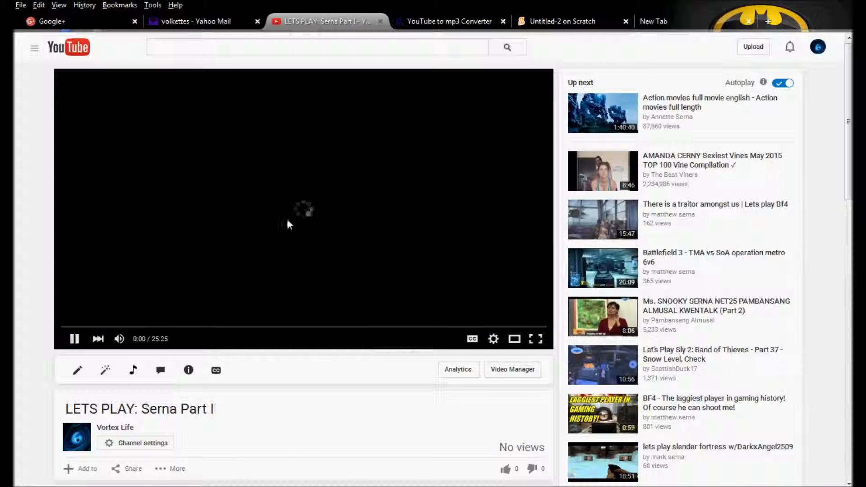
mouse_move(403, 219)
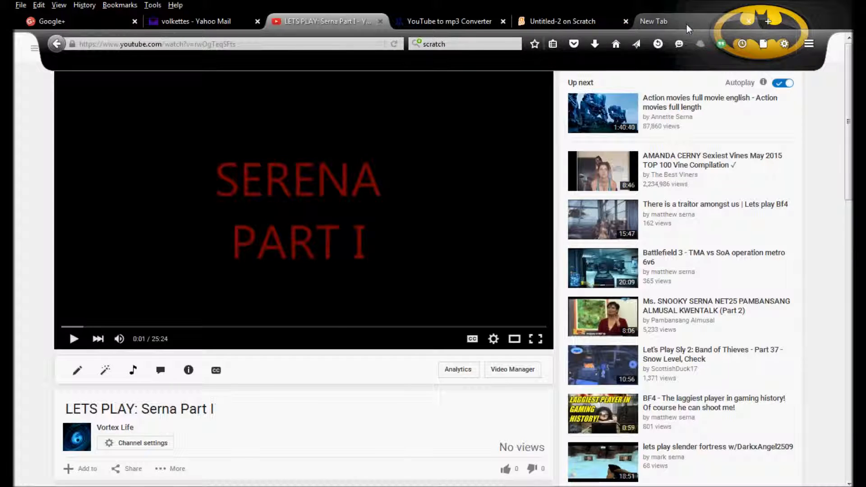
click(653, 21)
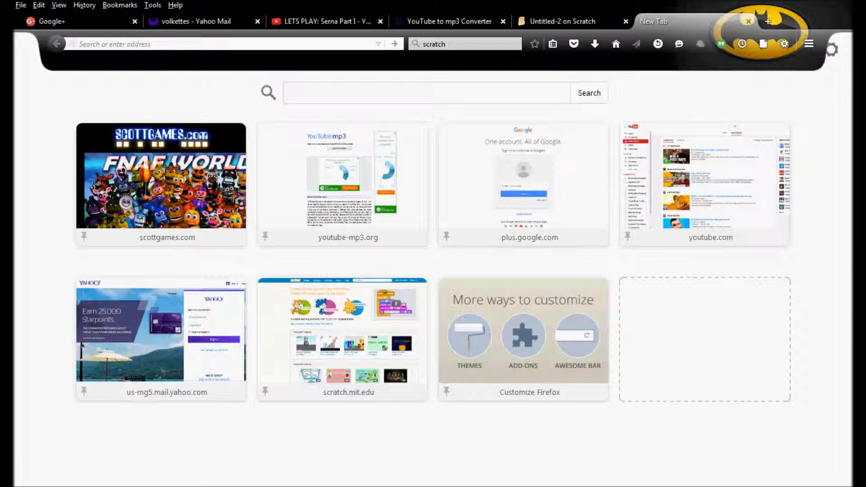
Return to the 'LETS PLAY: Serna Part I' video tab, paused near its start.
click(325, 22)
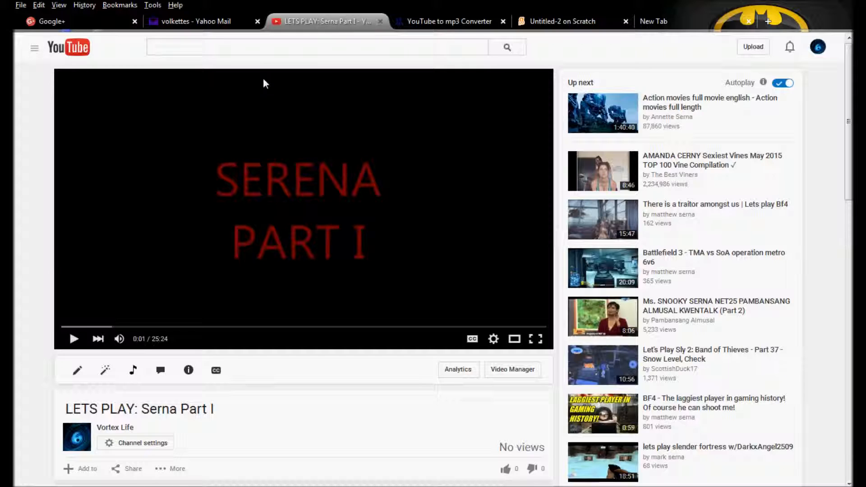
mouse_move(574, 60)
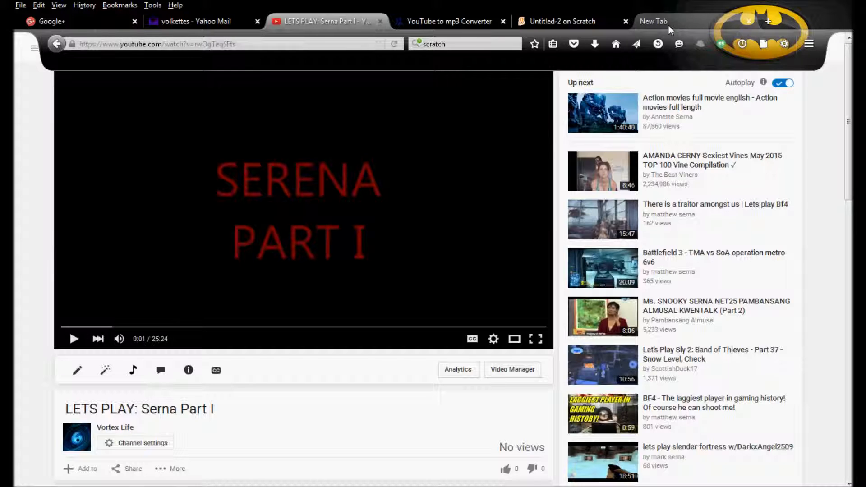
Switch from the paused Serna Part I video to the New Tab page with site thumbnails.
click(653, 21)
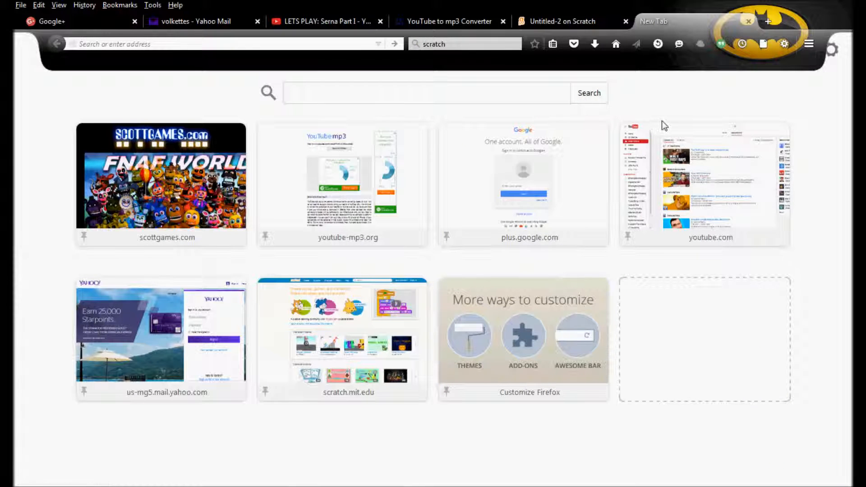
mouse_move(681, 95)
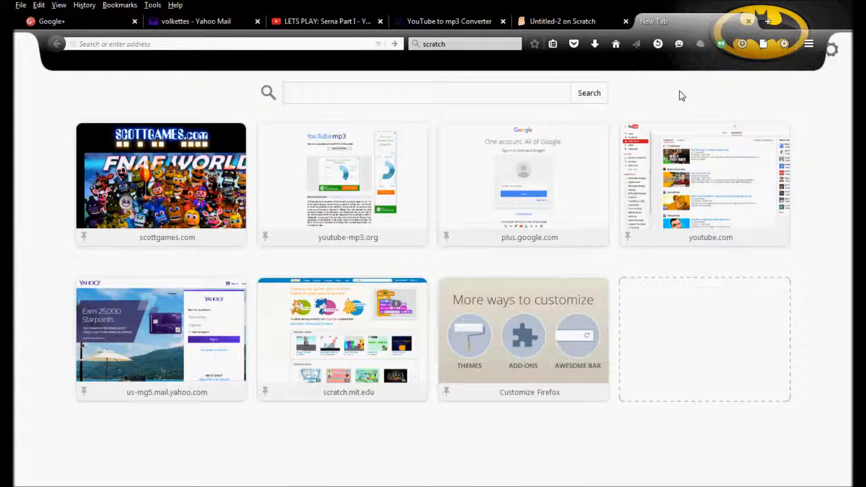